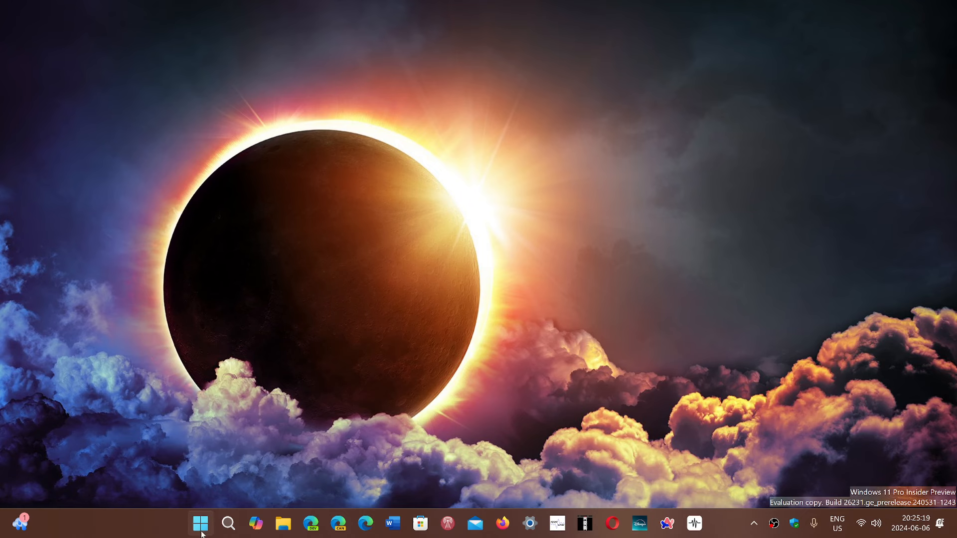
Show the Start menu with its pinned apps and recommended items.
click(201, 523)
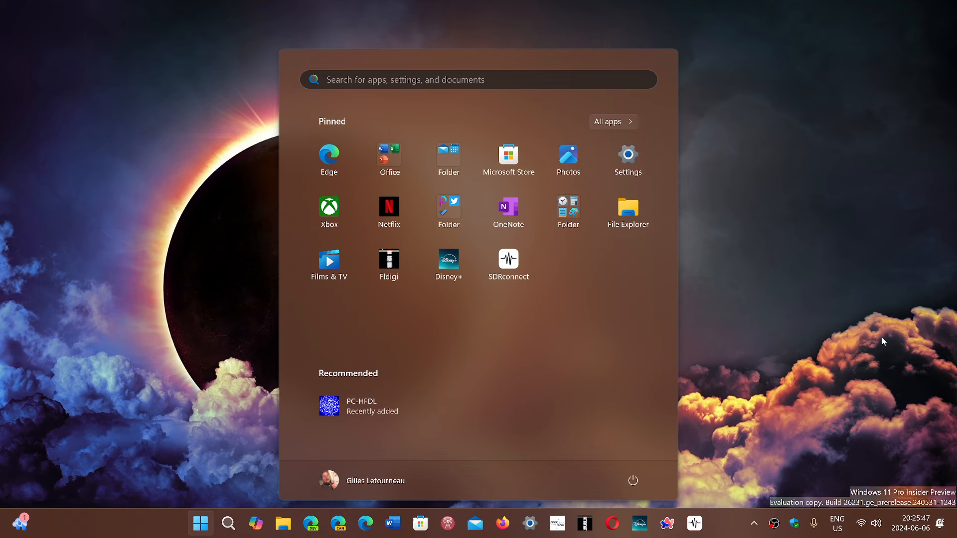
mouse_move(585, 361)
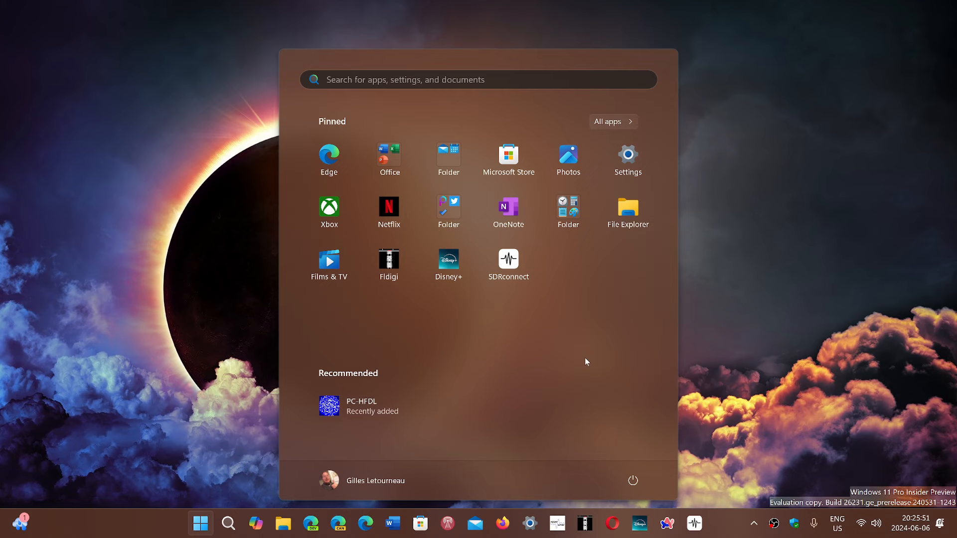
mouse_move(529, 524)
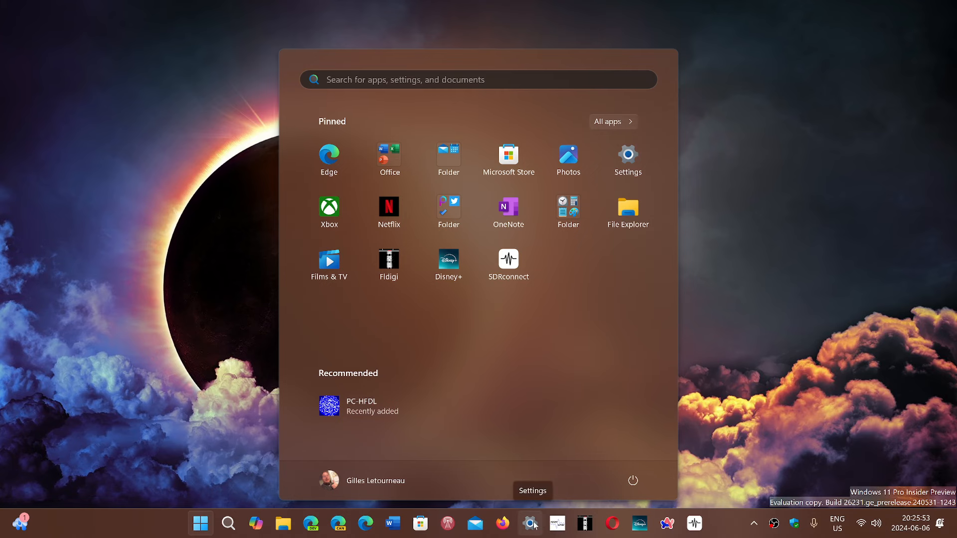
Launch Settings from the taskbar and browse into a settings category before closing it.
click(529, 524)
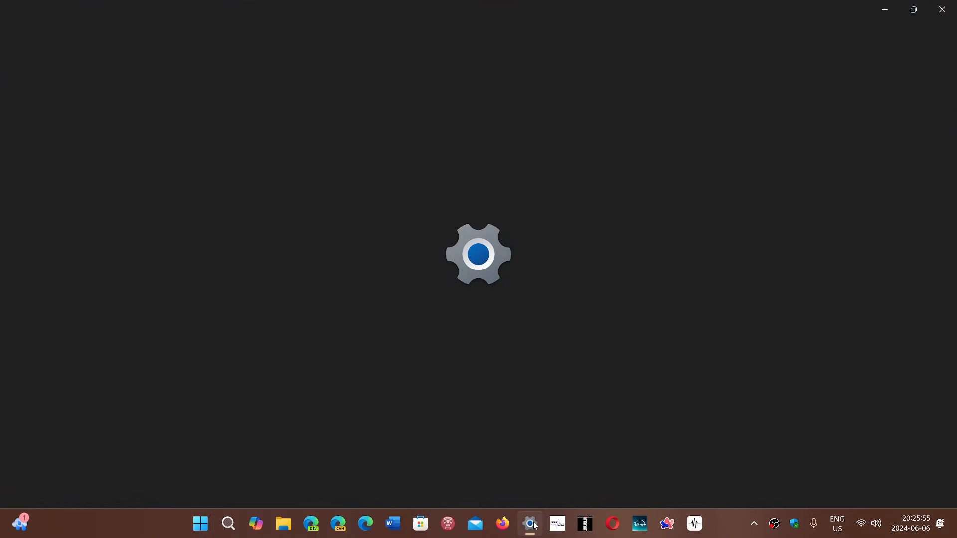
click(530, 523)
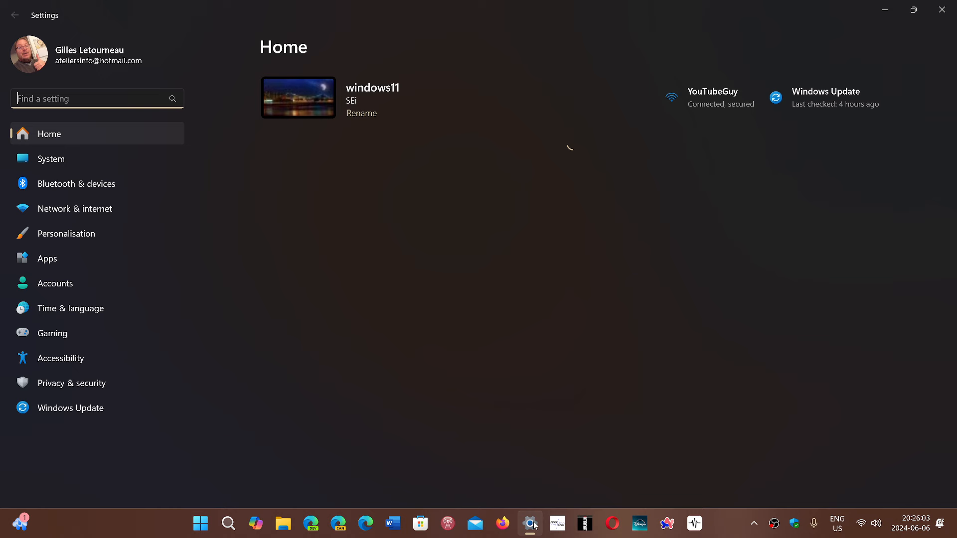
mouse_move(140, 358)
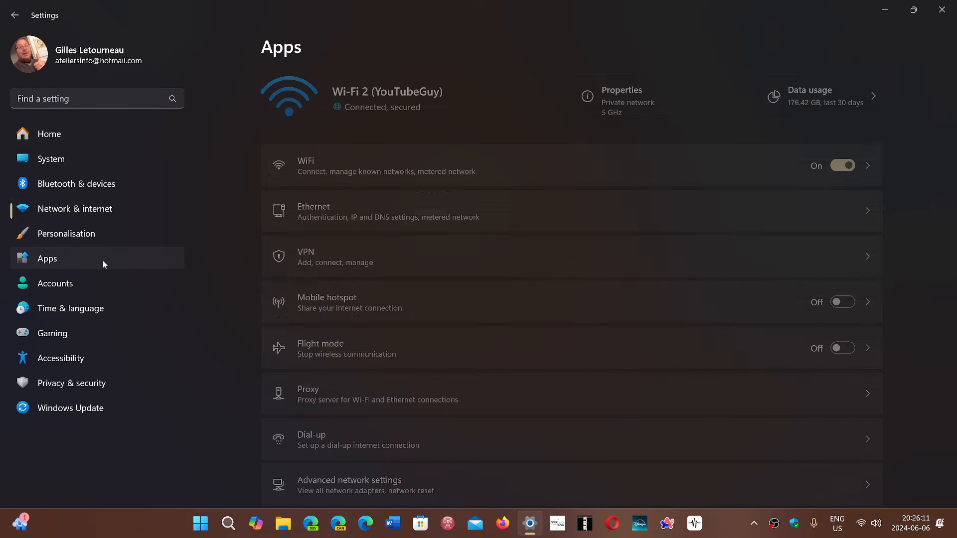
click(69, 308)
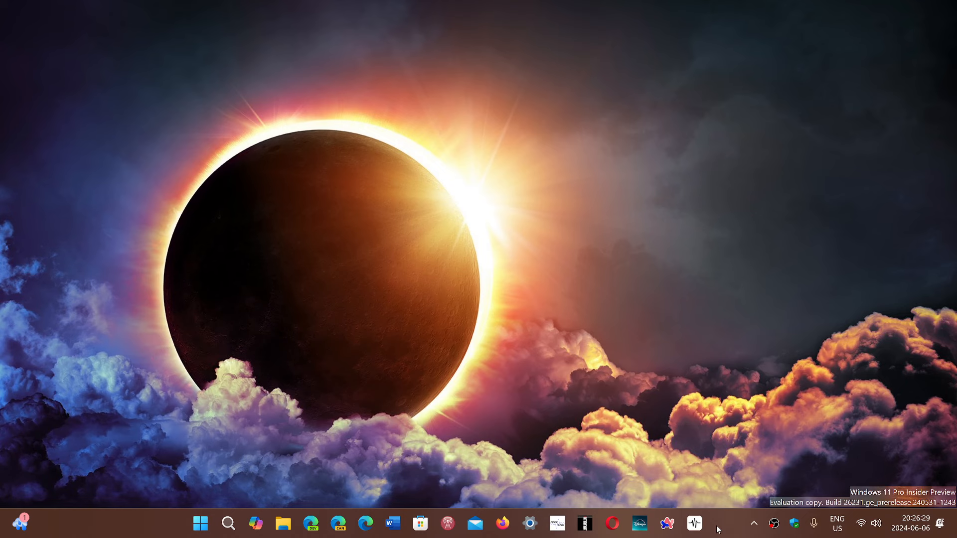
mouse_move(654, 505)
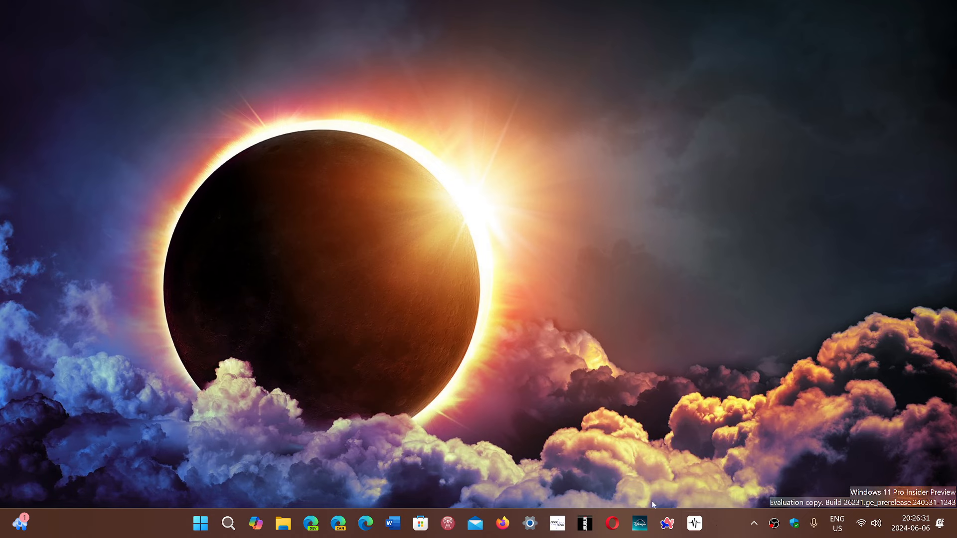
click(200, 524)
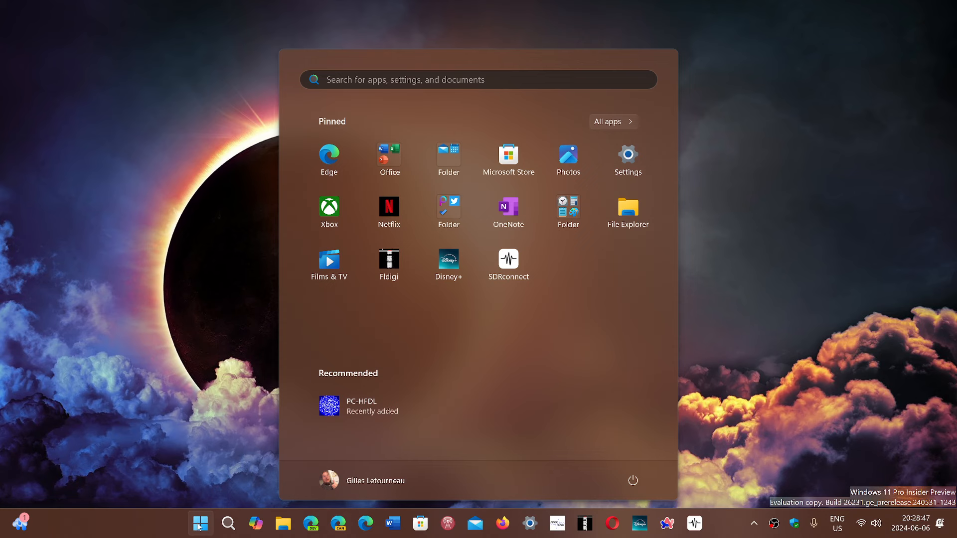
mouse_move(750, 375)
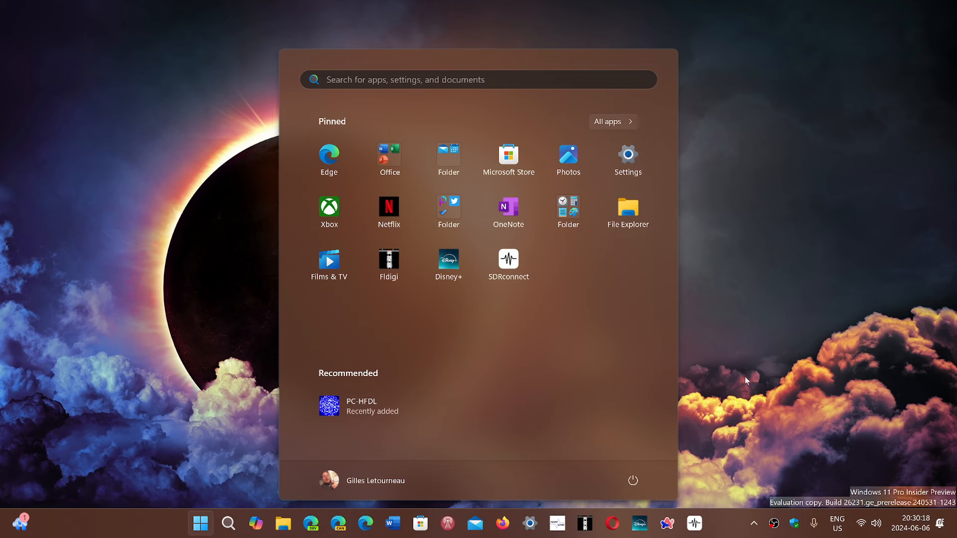
mouse_move(719, 532)
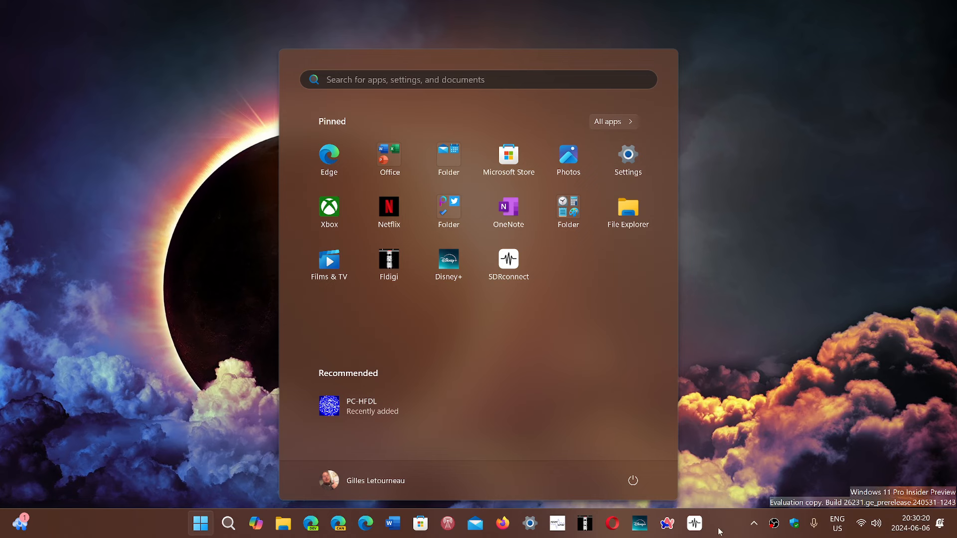